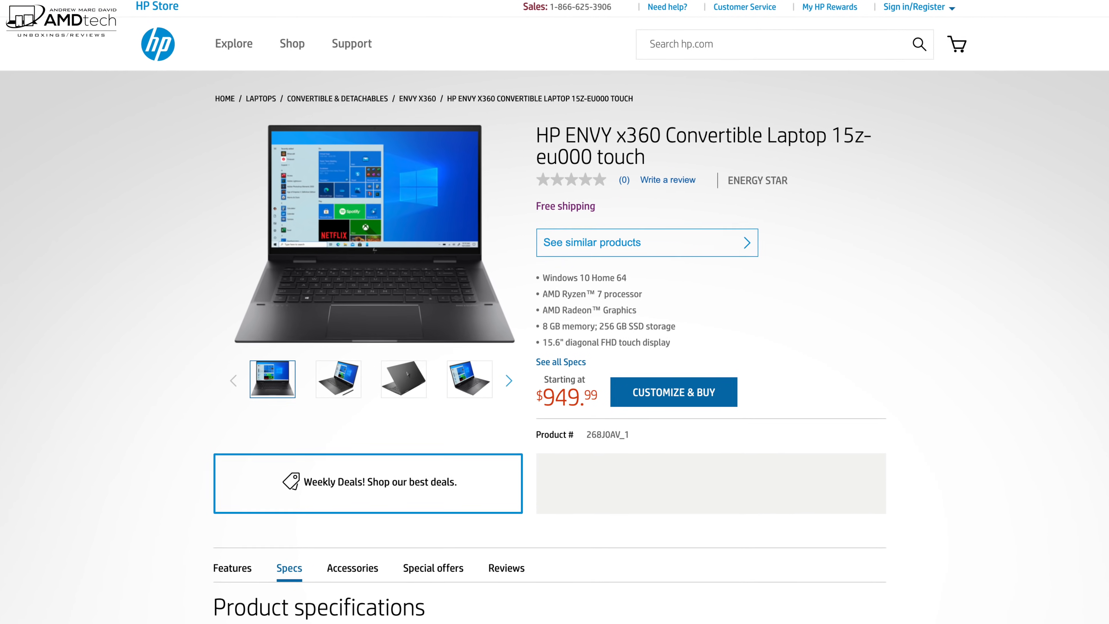
# Start customizing the HP ENVY x360 15z with 16 GB RAM, FHD 400-nit display and 1 TB SSD at $1189.99.
pyautogui.click(672, 392)
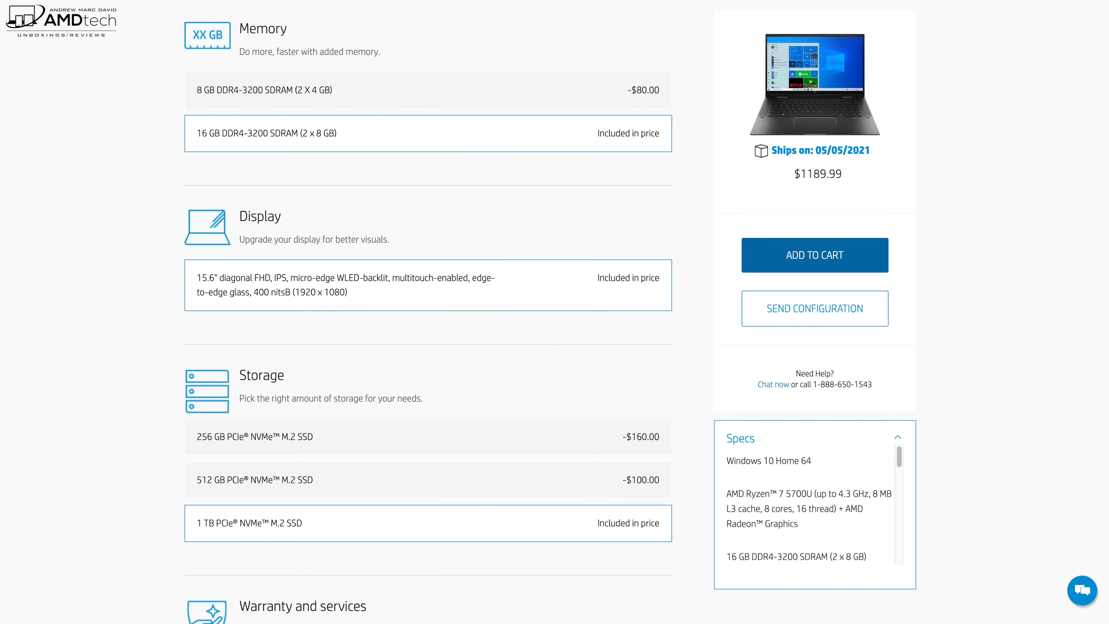
pyautogui.scroll(-3)
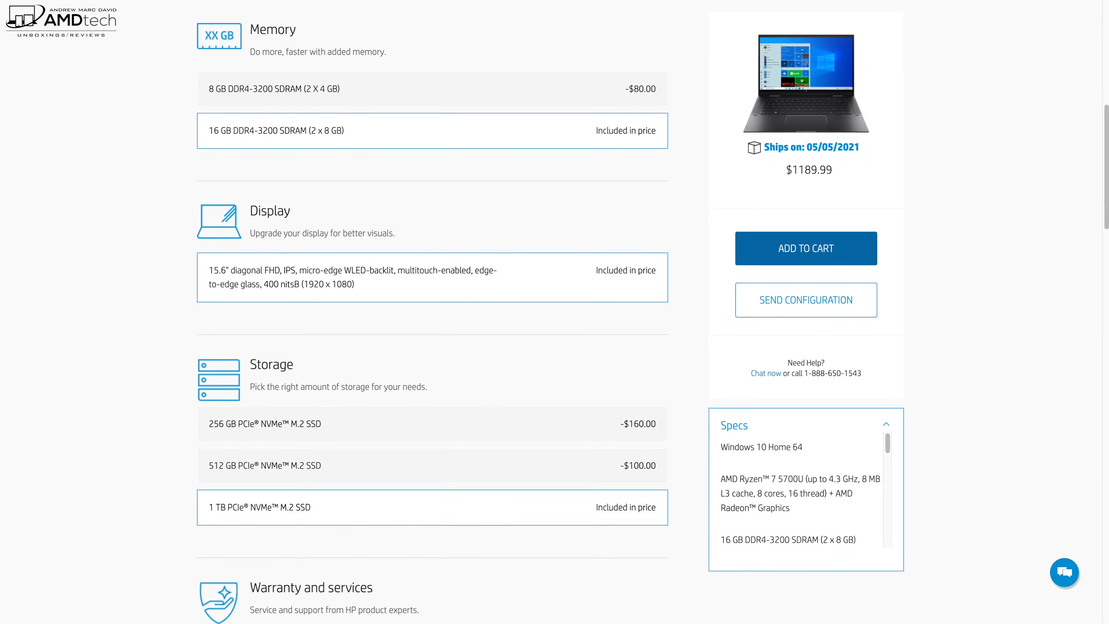
pyautogui.scroll(-3)
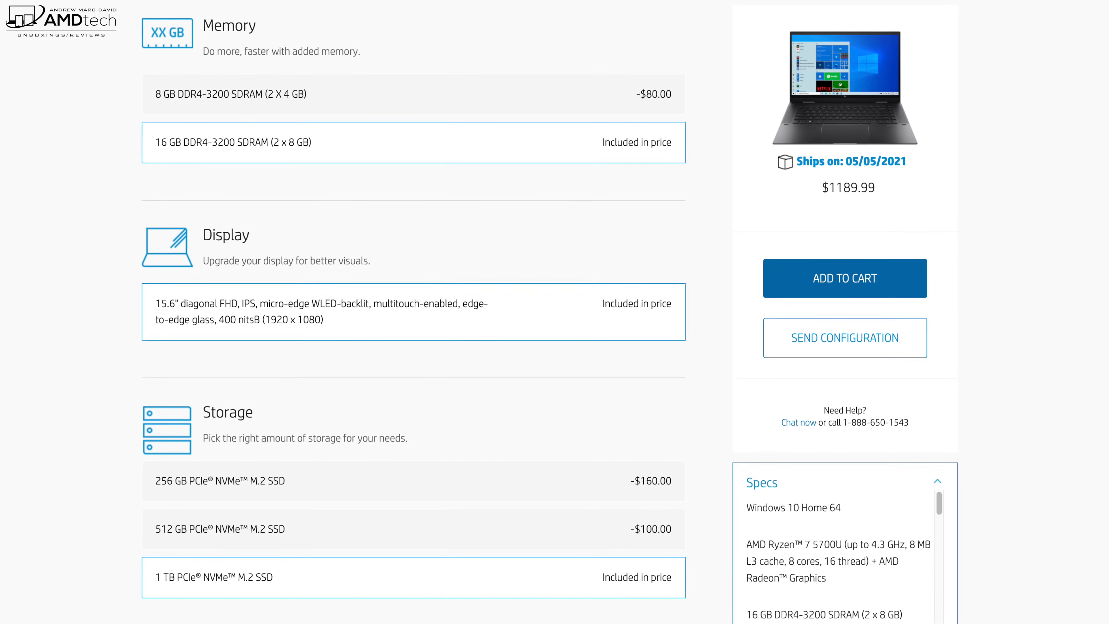
pyautogui.scroll(-3)
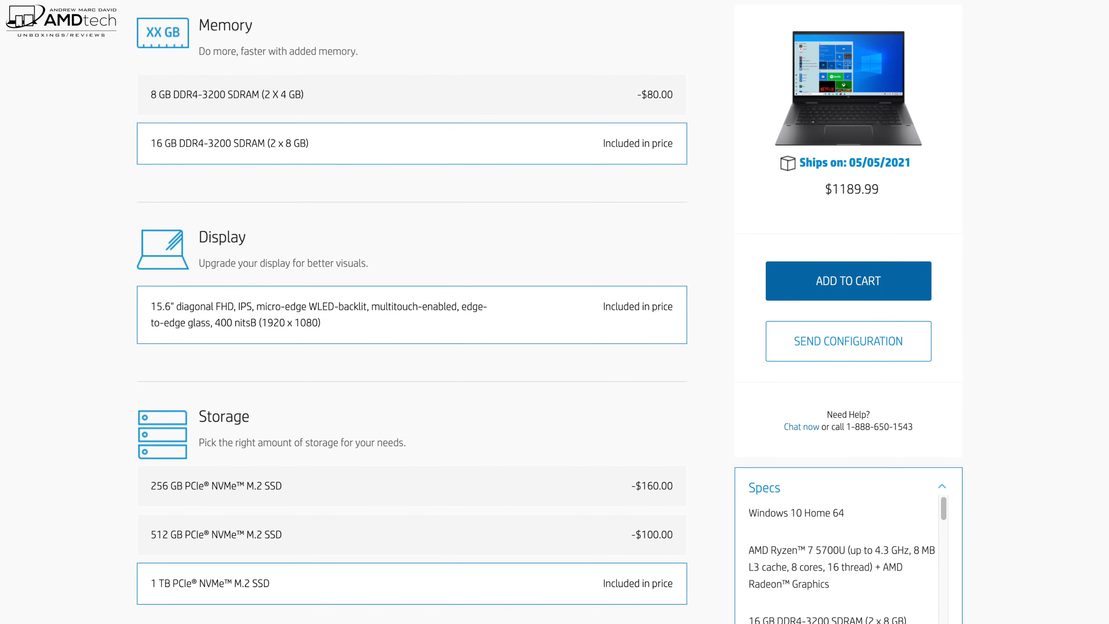